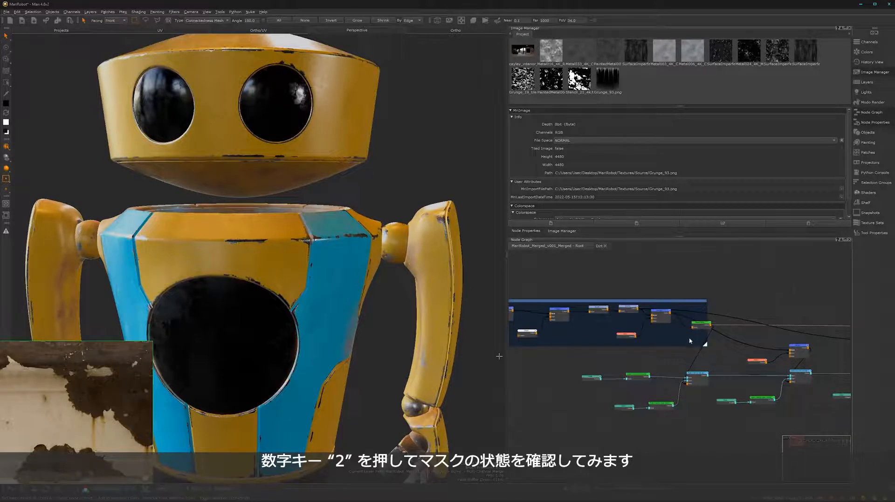
Step: View the leak mask output alone in the viewport to inspect it on the robot
key("2")
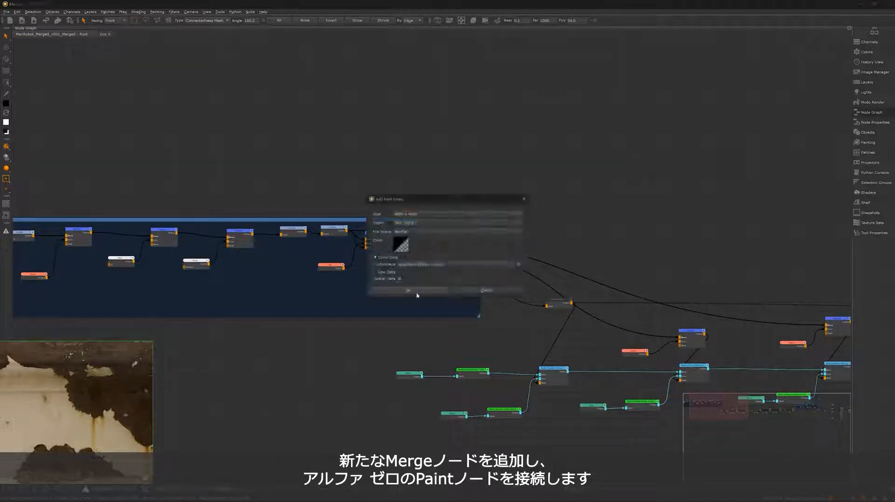
Step: Create the zero-alpha Paint node to feed the new Merge node
left_click(409, 291)
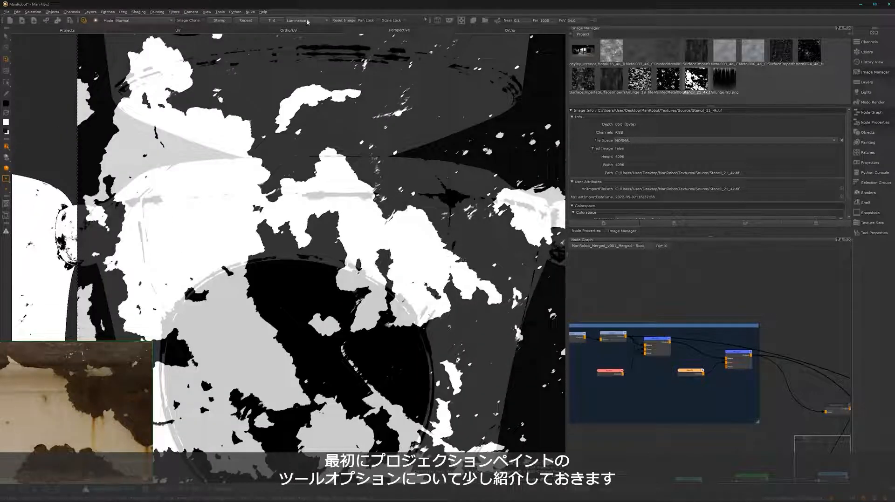
Step: Set the paint-through stencil mode to Inverted Luminance so colour fills dark grunge areas
left_click(297, 20)
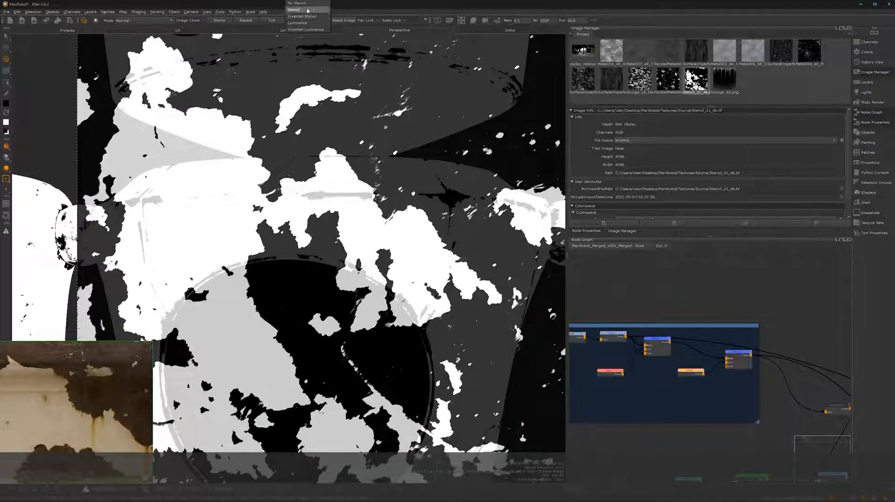
left_click(297, 3)
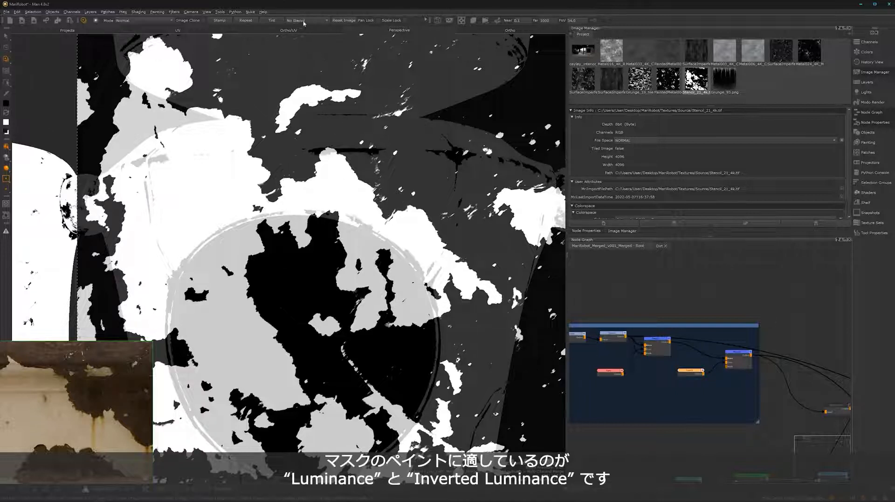
left_click(305, 20)
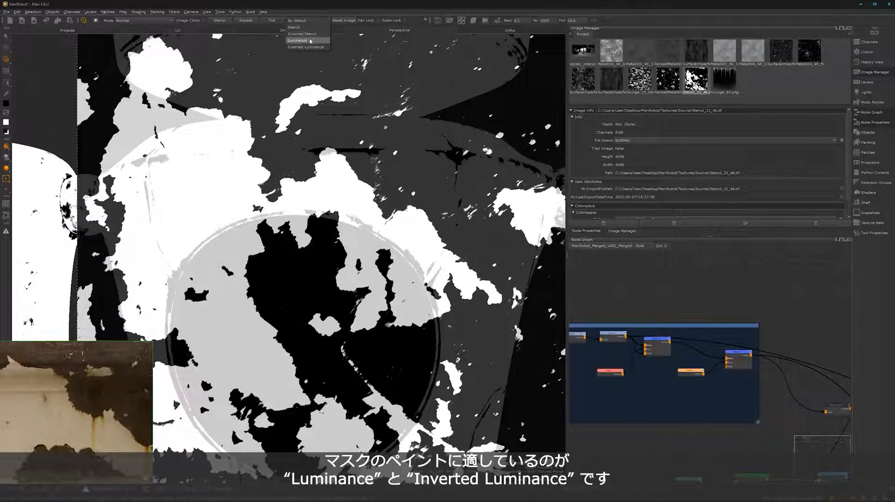
left_click(297, 40)
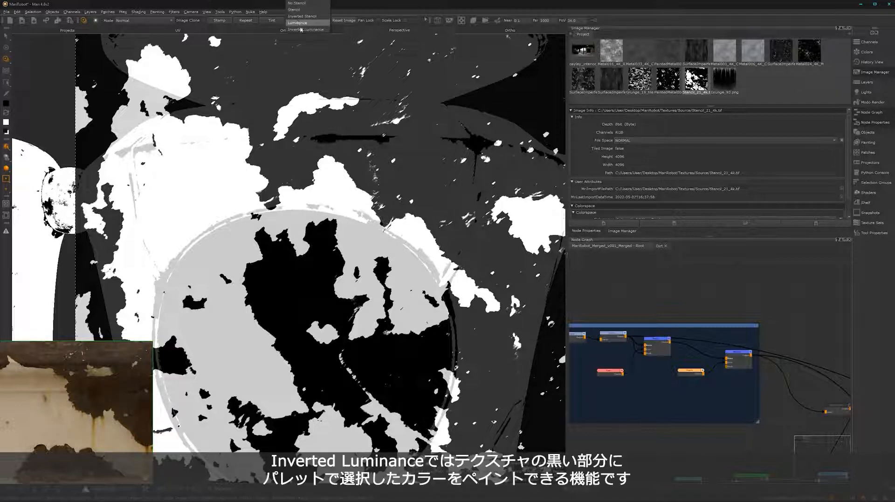
left_click(307, 29)
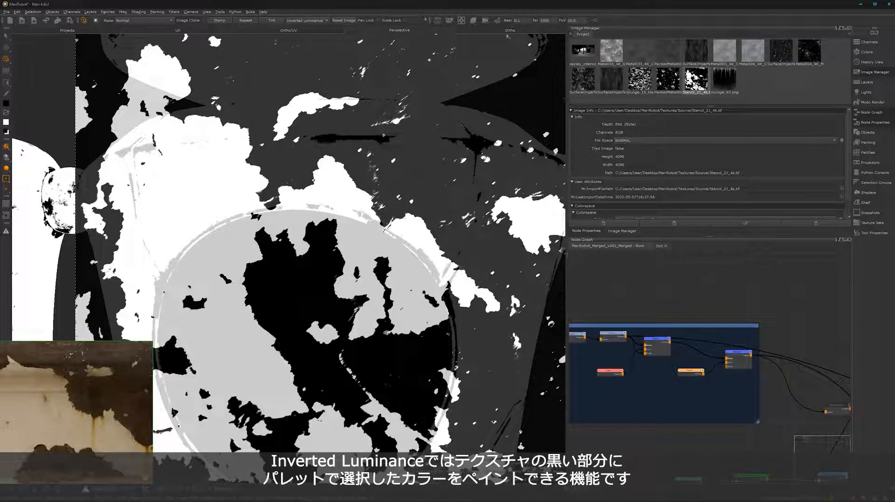
mouse_move(428, 268)
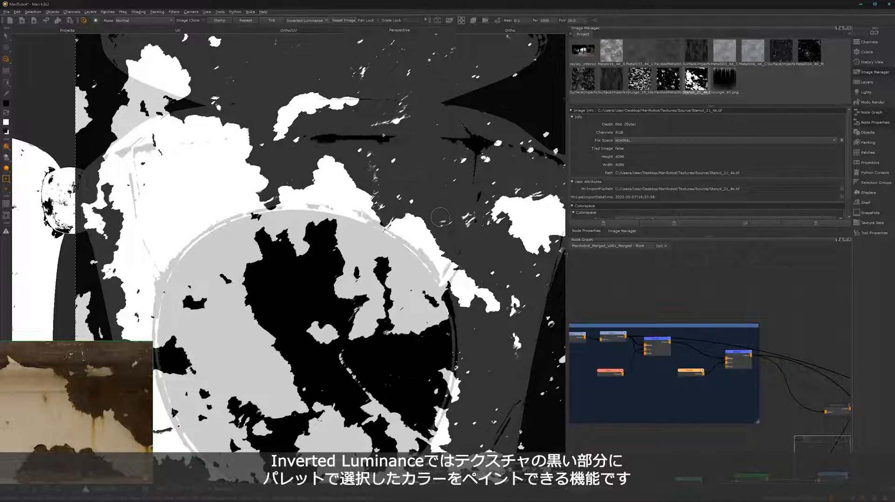
mouse_move(424, 194)
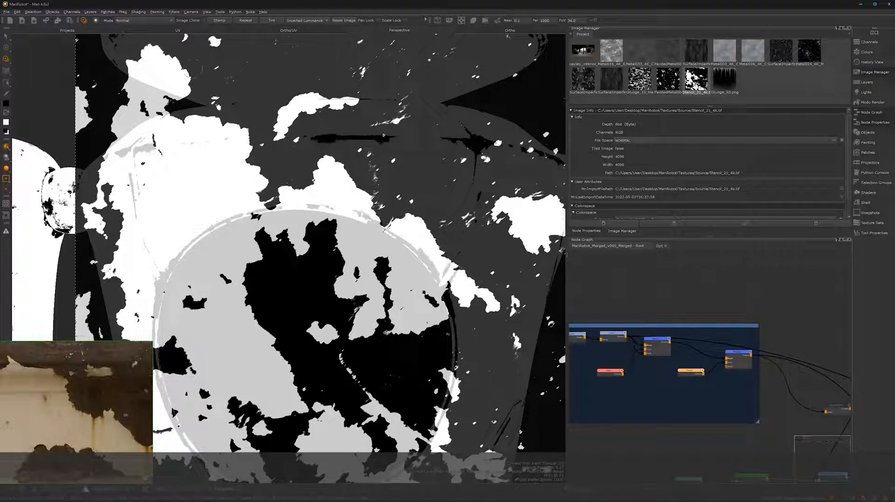
left_click(304, 20)
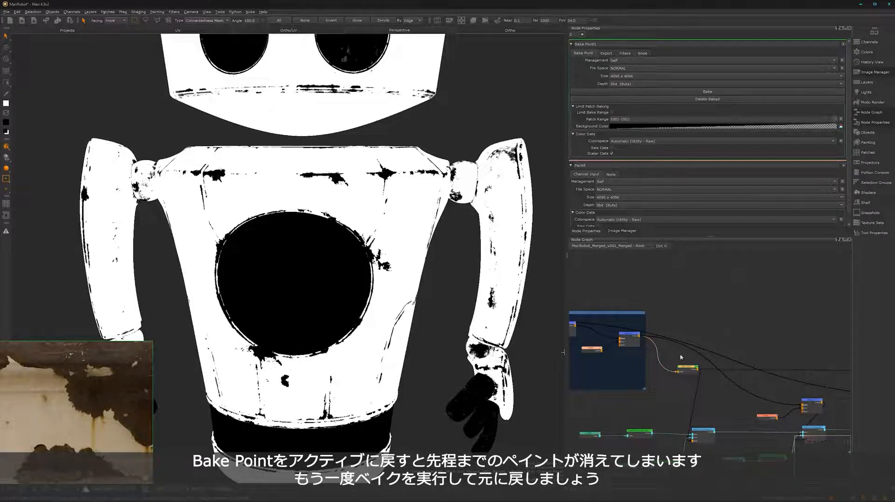
Step: Rebake the Bake Point node to bring back the painted mask
left_click(706, 91)
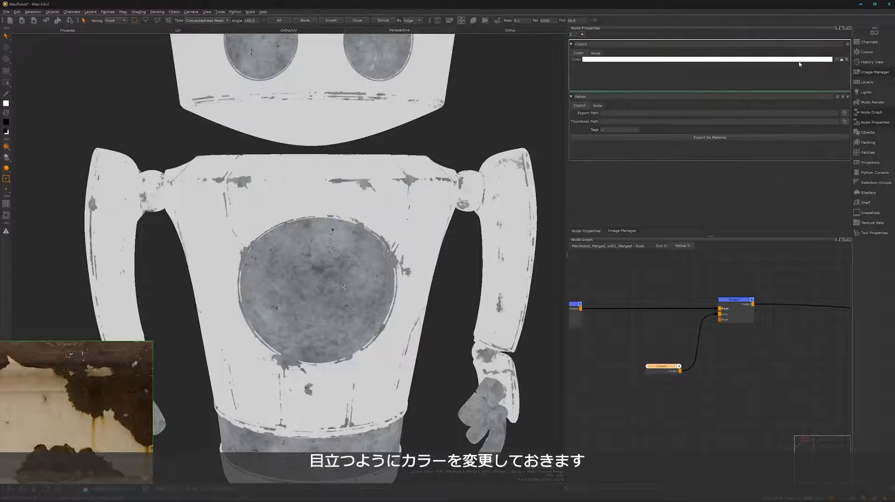
Step: Make the Color node red and create a black 4096 8-bit Paint node as mask
left_click(707, 59)
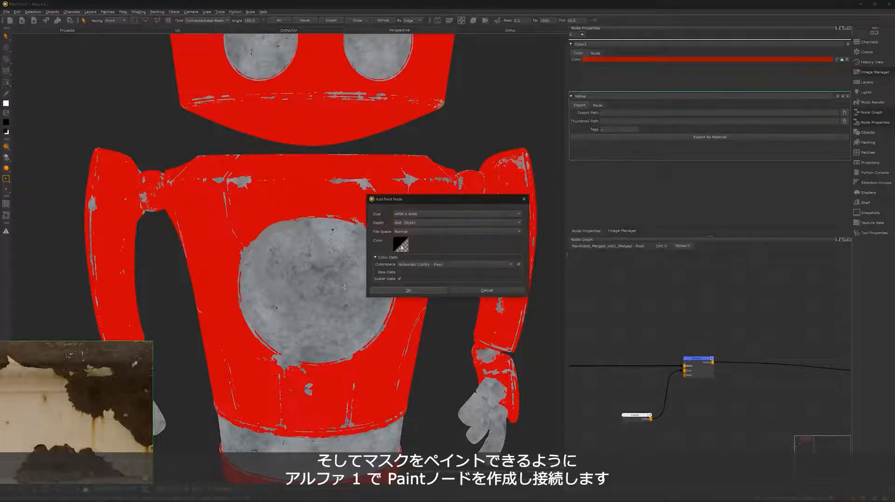
left_click(400, 246)
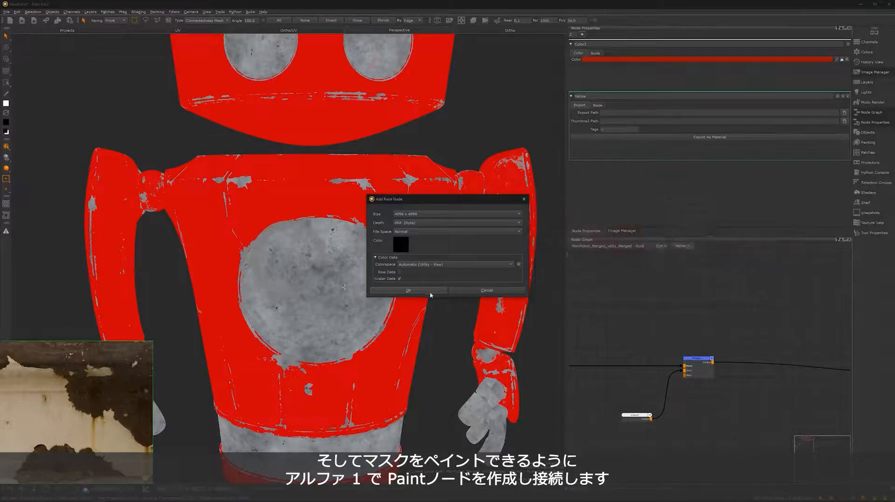
left_click(407, 291)
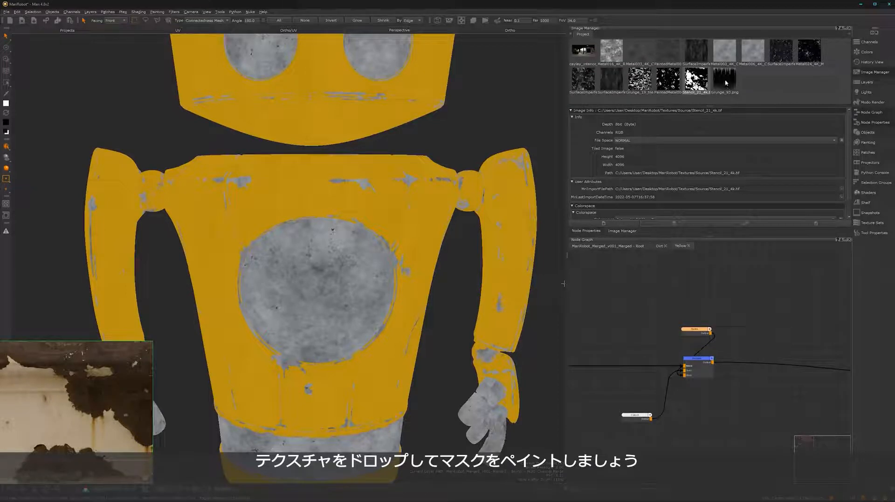
Step: Choose a grunge stencil and paint drip streaks beneath the chest damage patch
left_click(724, 78)
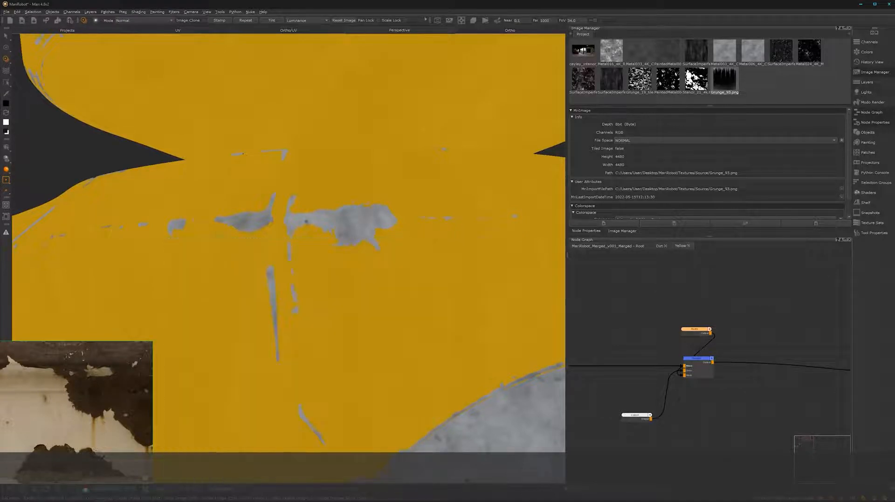
left_click_drag(356, 242, 361, 340)
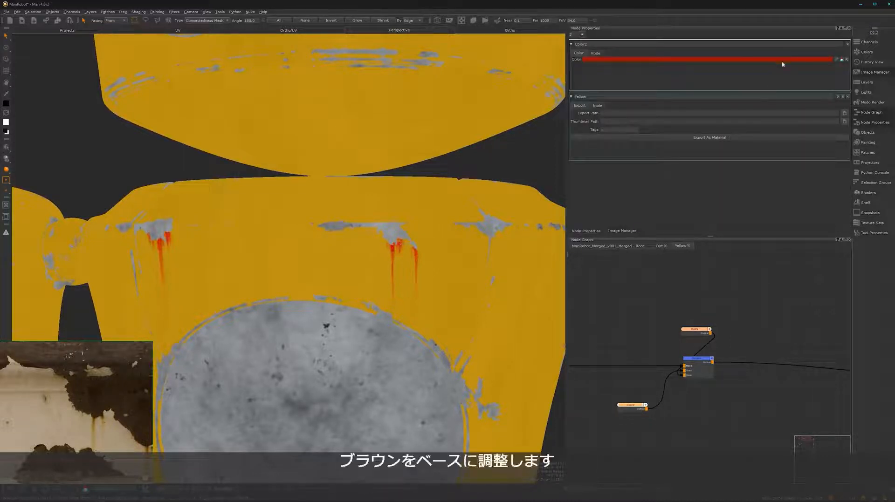
Step: Change the Color2 streak colour from red to brown in the colour picker
left_click(707, 59)
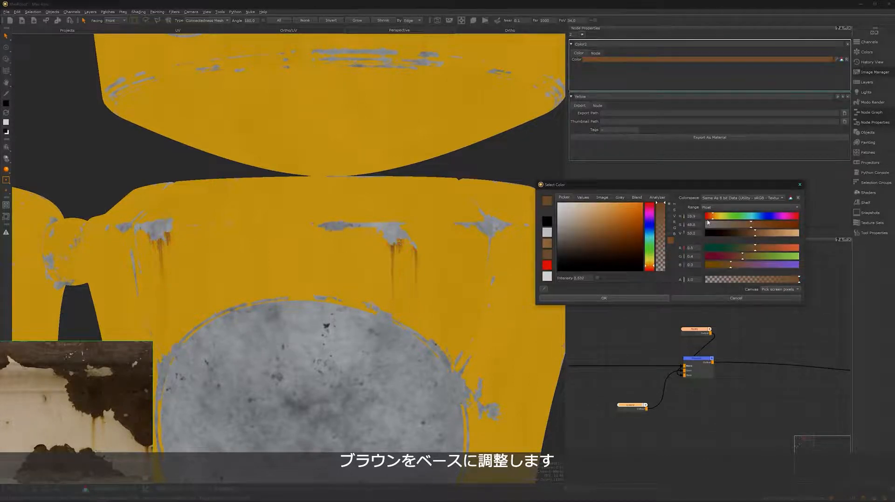
left_click_drag(707, 224, 767, 224)
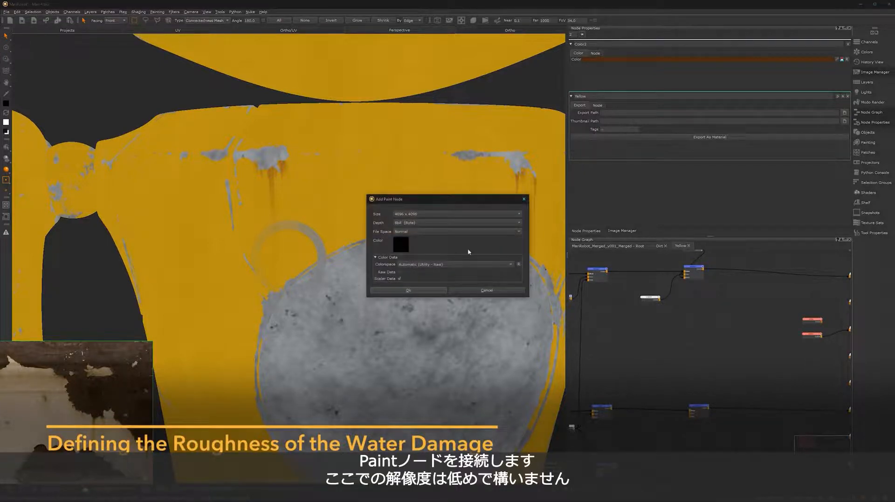
Step: Create a low-resolution white Paint node for the roughness Merge mask
left_click(401, 244)
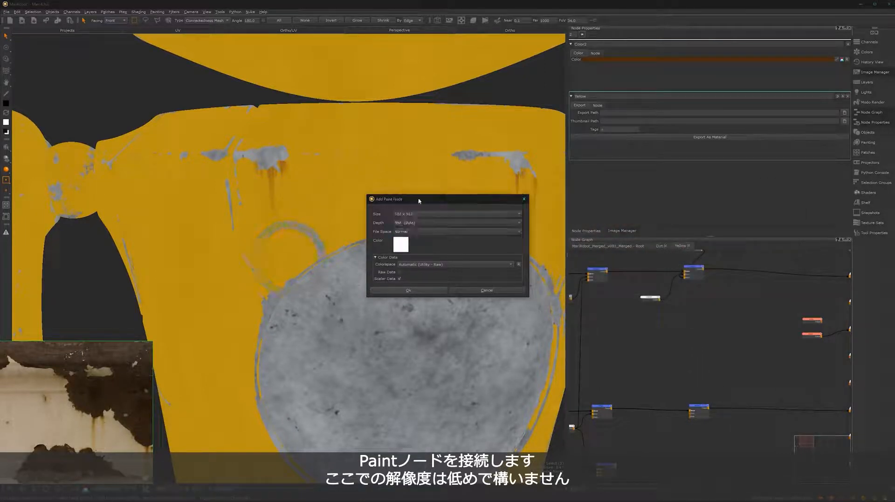
left_click(408, 290)
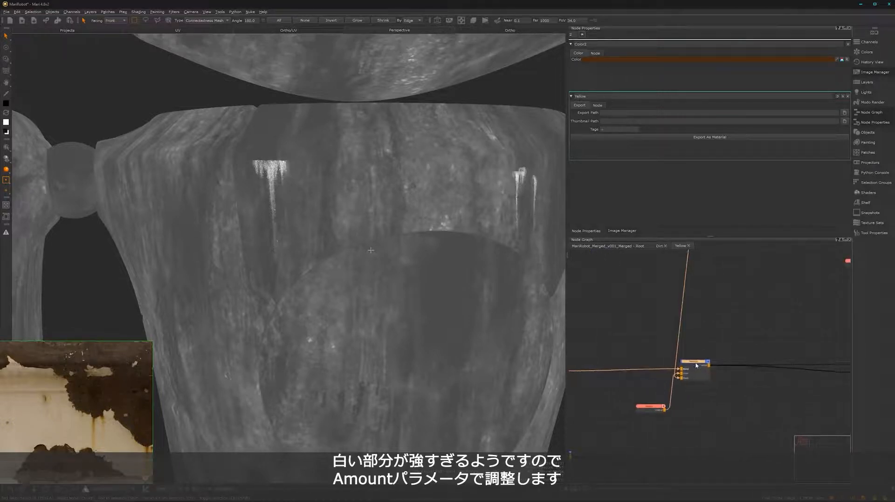
Step: Lower the roughness Merge node's Amount to about 0.697
left_click(695, 365)
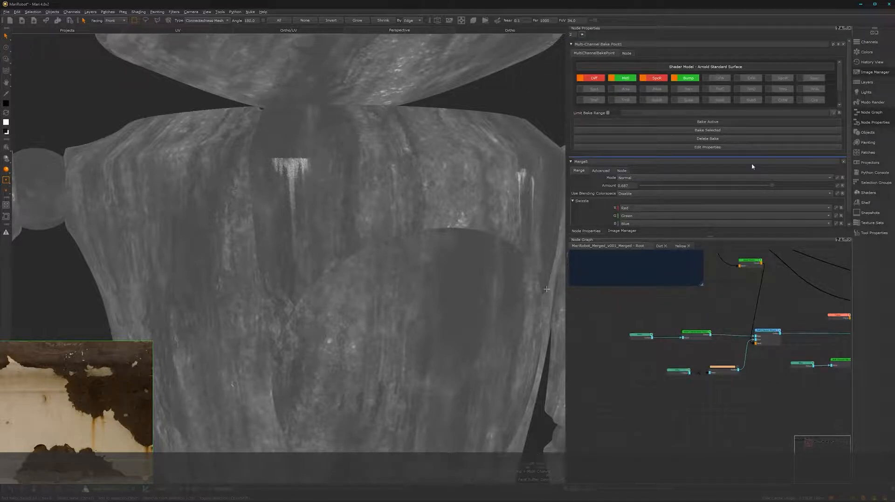
Step: Rebake each Multi-Channel Bake Point node with Bake Active
left_click(707, 122)
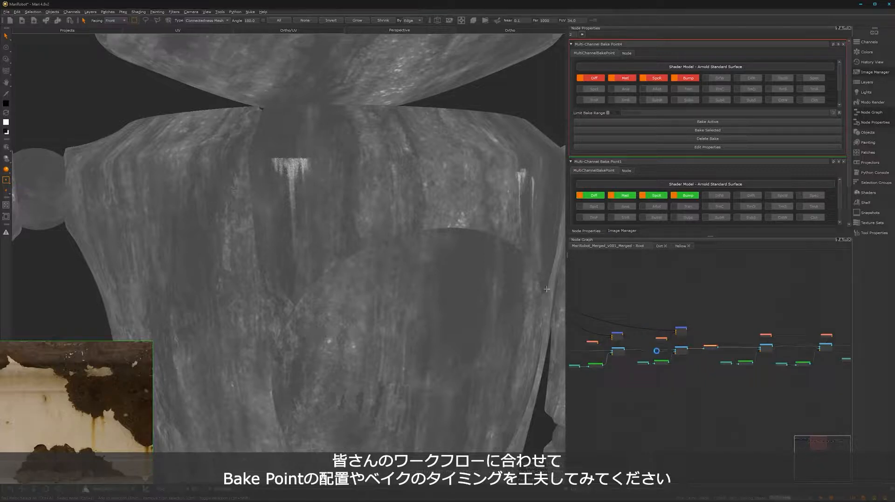
left_click(706, 121)
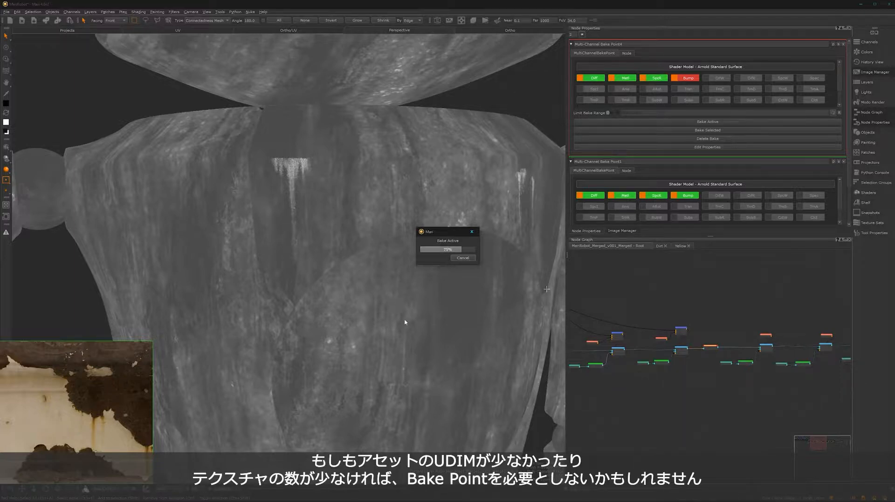
mouse_move(351, 352)
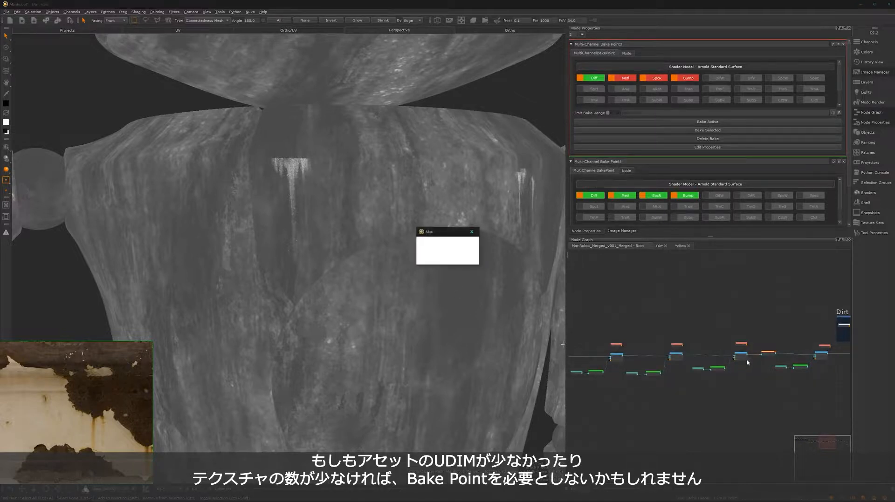
left_click(706, 122)
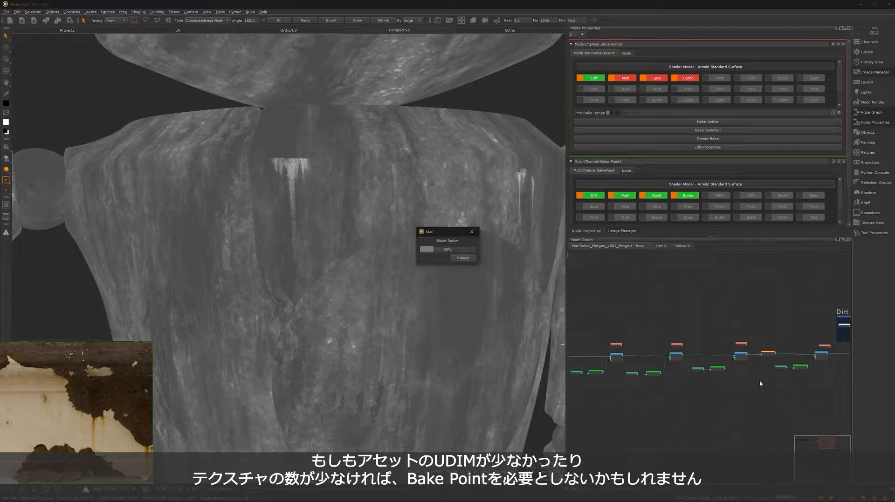